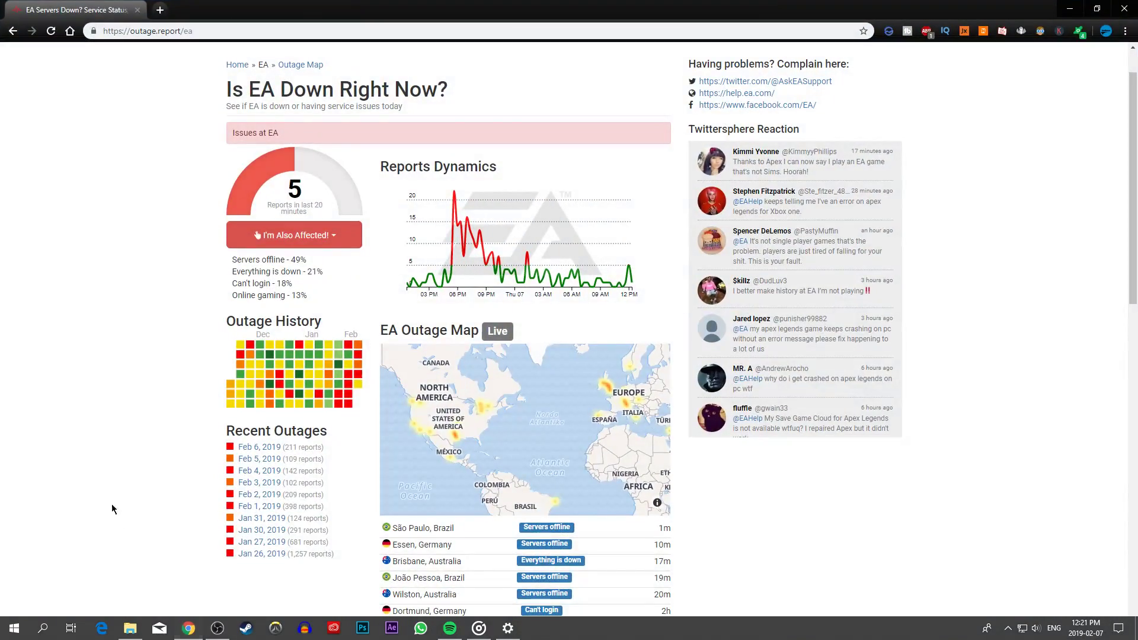
Pan the EA outage map to Europe and North America, then scroll further down the page.
scroll("down", 3)
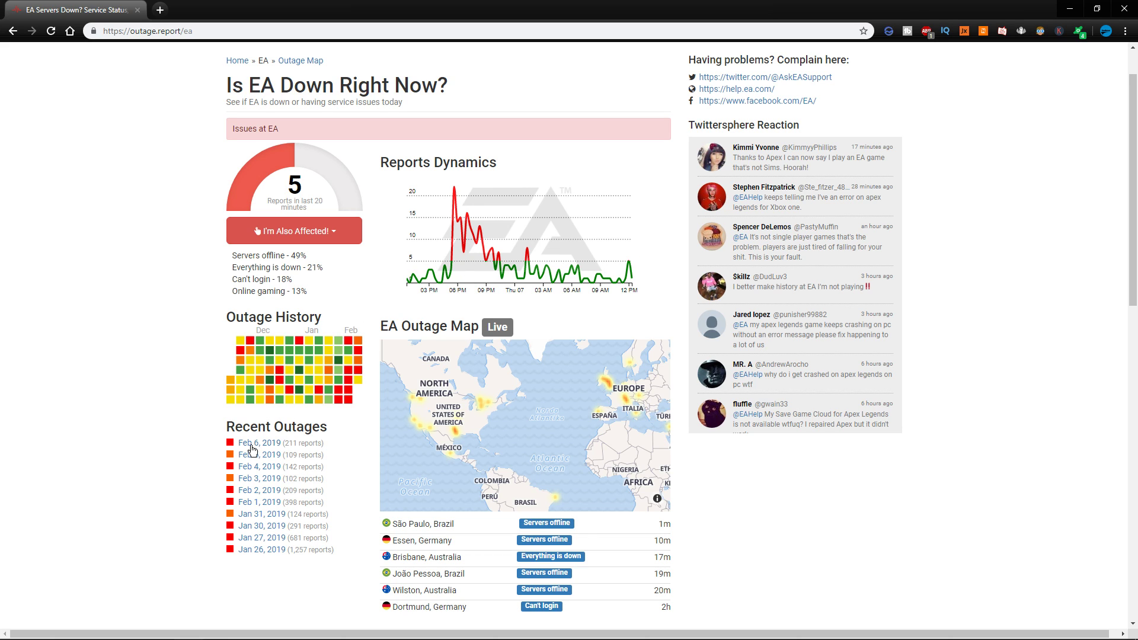
left_click_drag(472, 421, 566, 414)
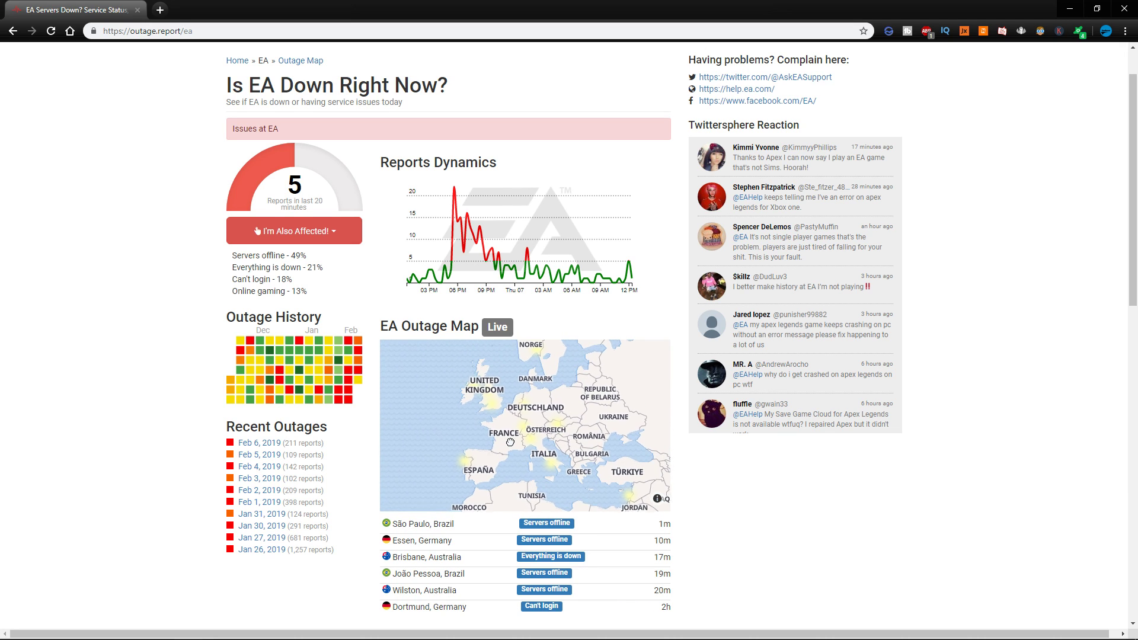
left_click_drag(508, 441, 630, 425)
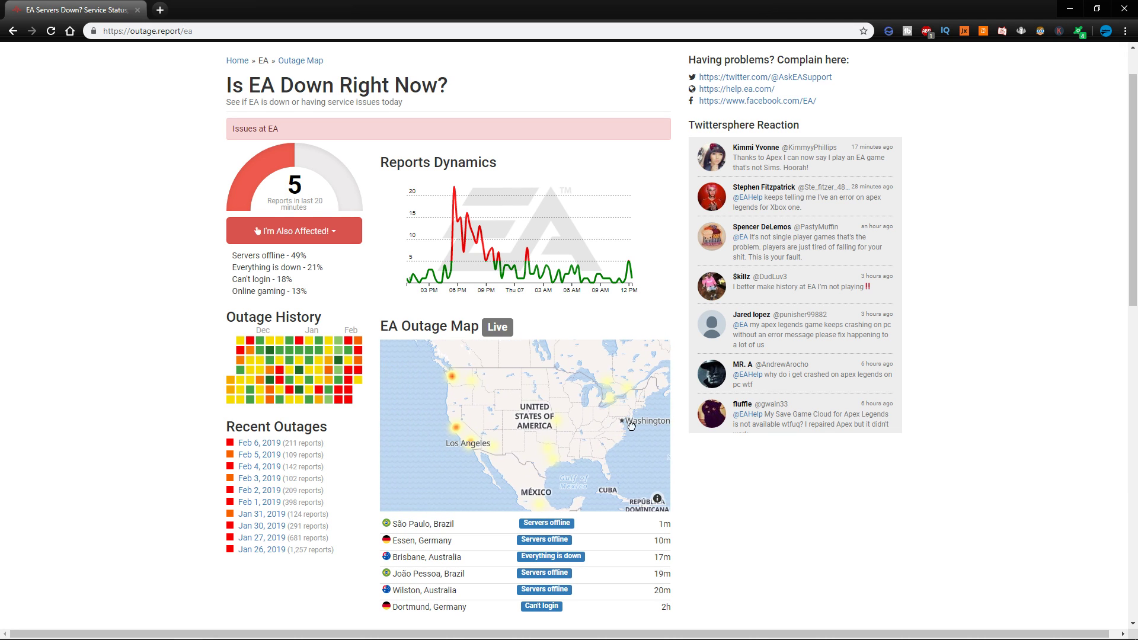
scroll("down", 3)
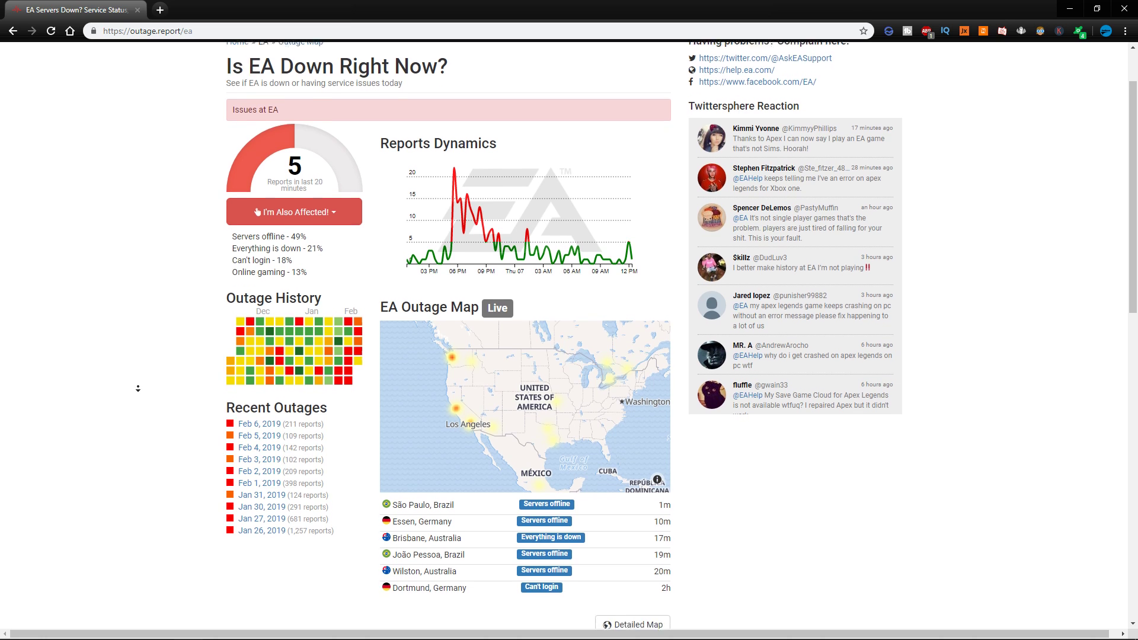
scroll("down", 3)
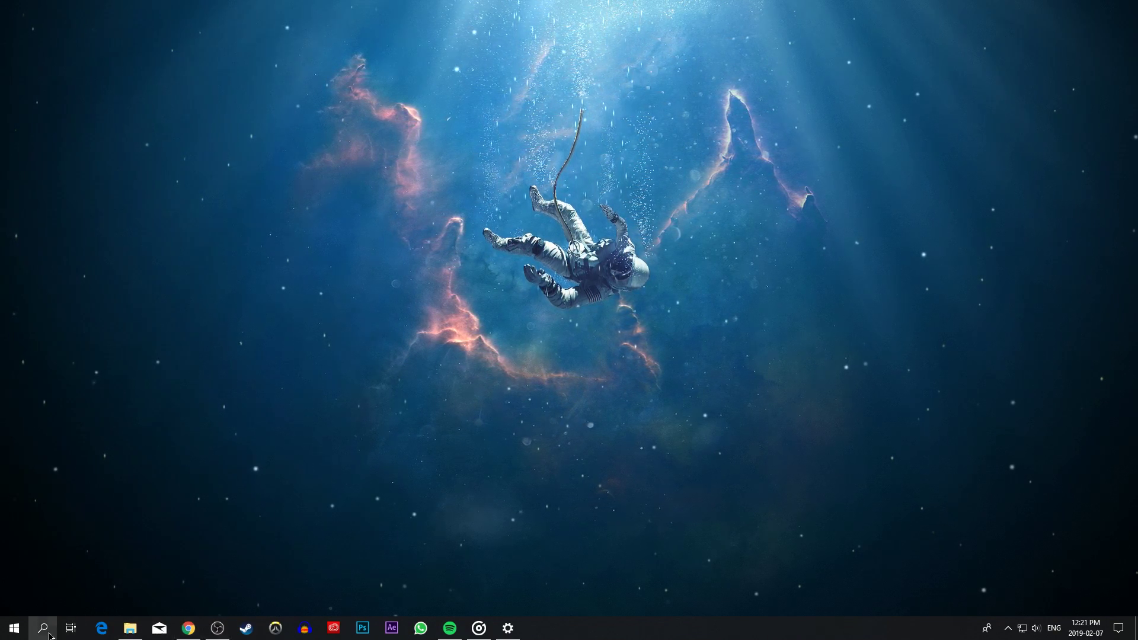
Run ping google.com in Command Prompt and highlight the 0% packet loss result.
left_click(42, 628)
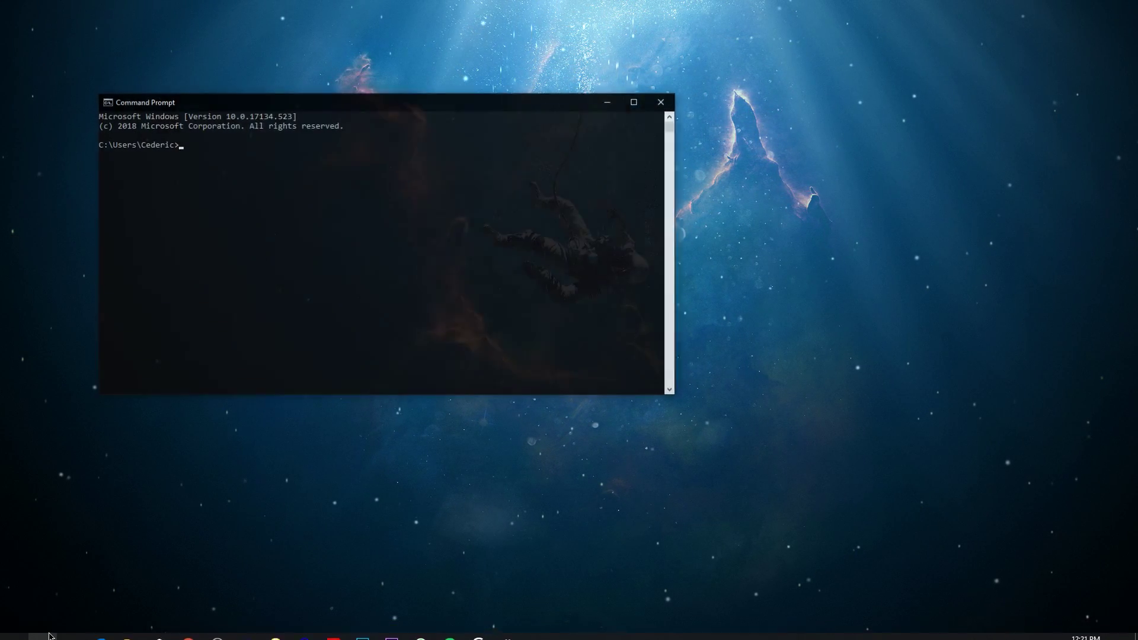
left_click_drag(146, 101, 448, 169)
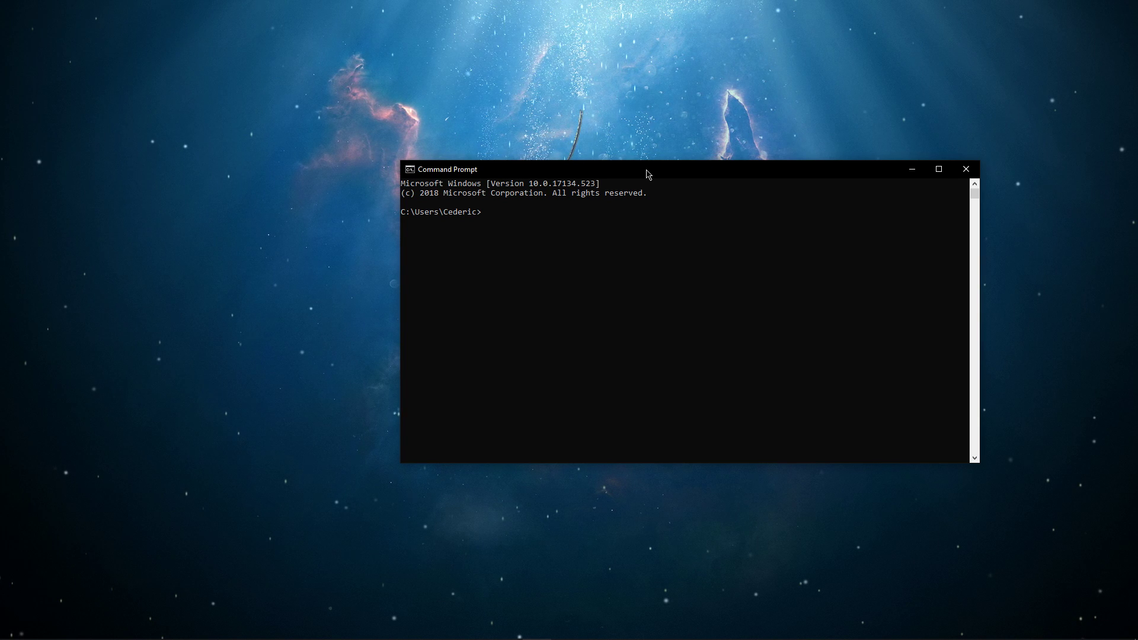
type("ping google.com")
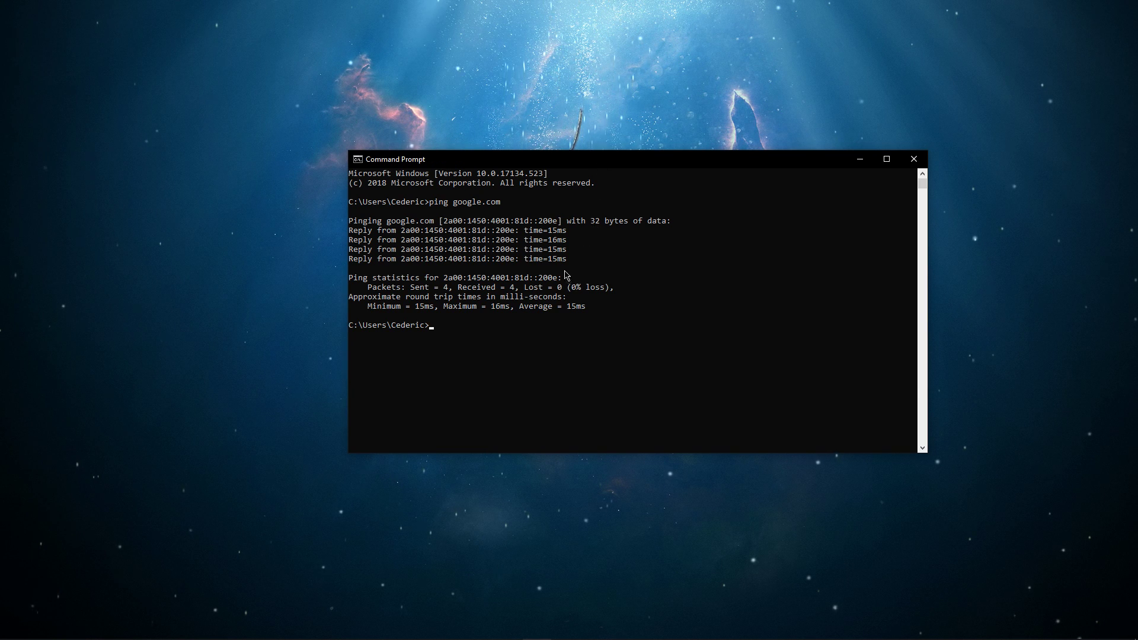
left_click_drag(525, 286, 612, 286)
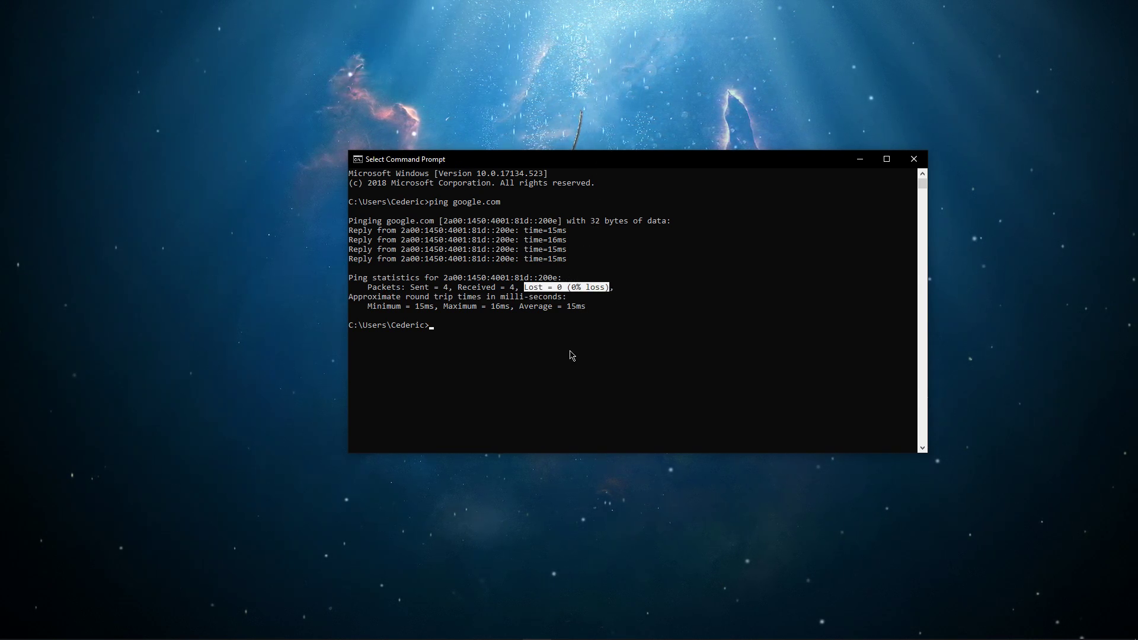
mouse_move(567, 374)
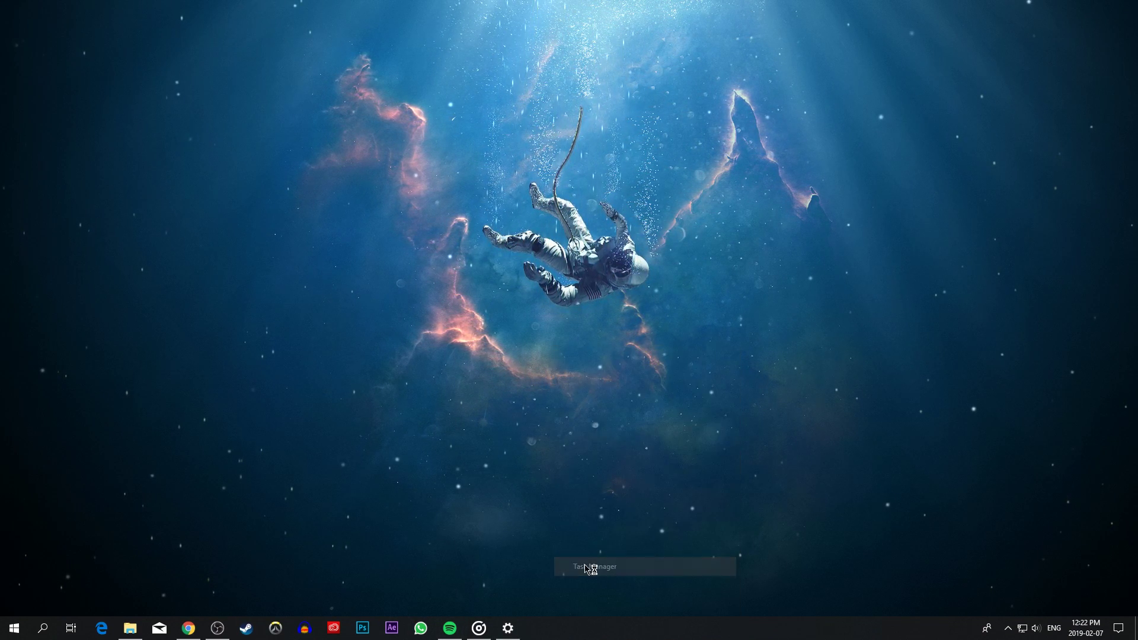
Launch Resource Monitor from Task Manager's Performance tab.
left_click(588, 567)
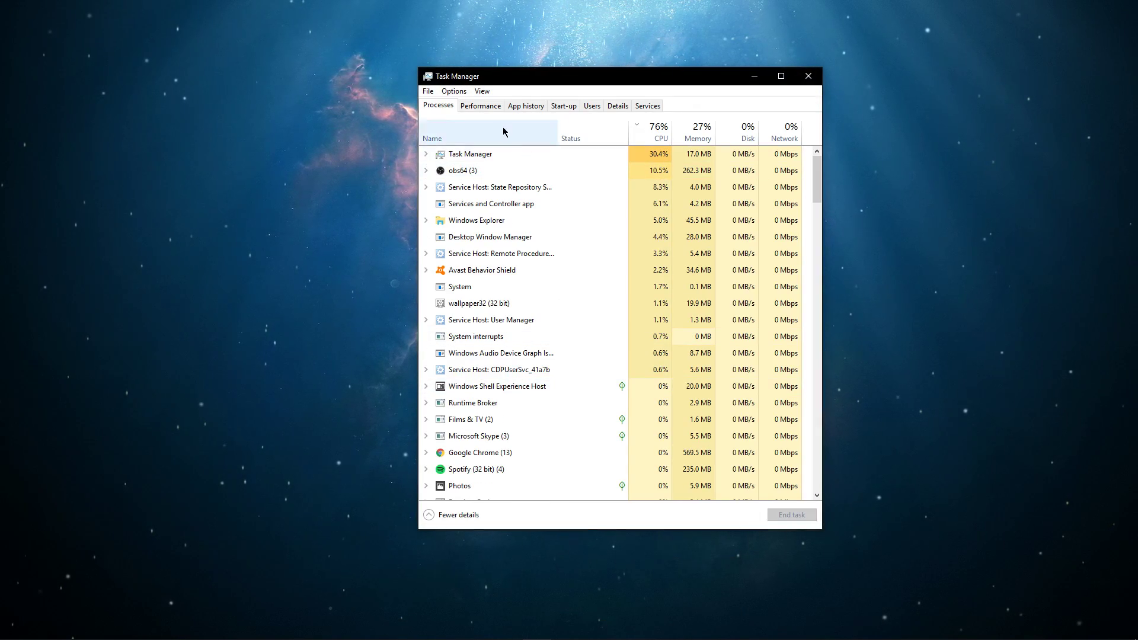
left_click(480, 106)
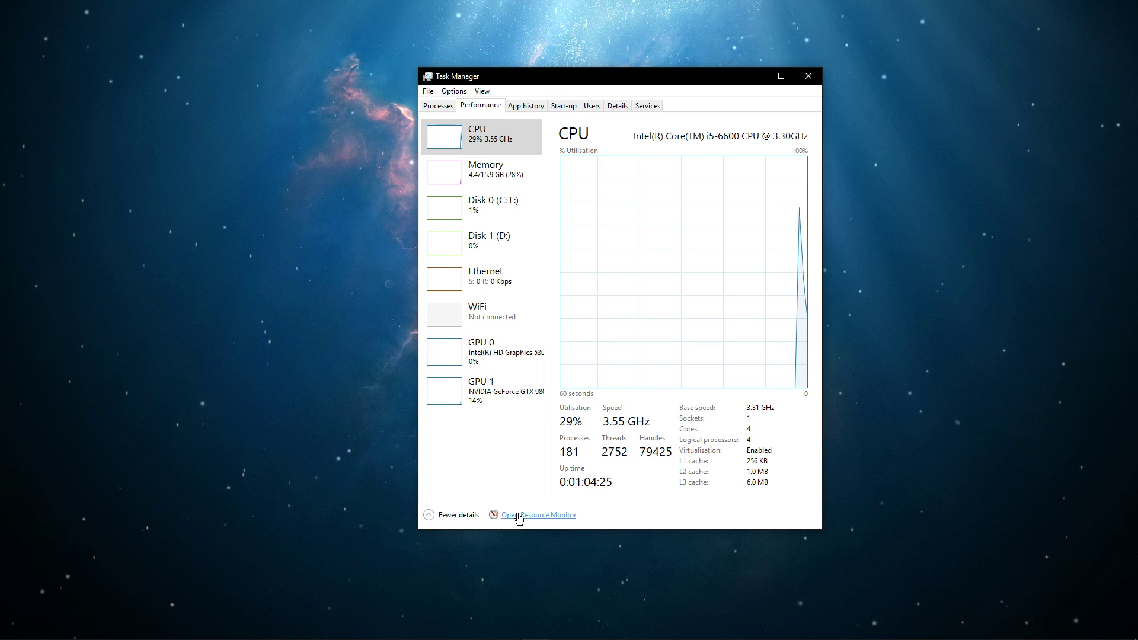
left_click(538, 515)
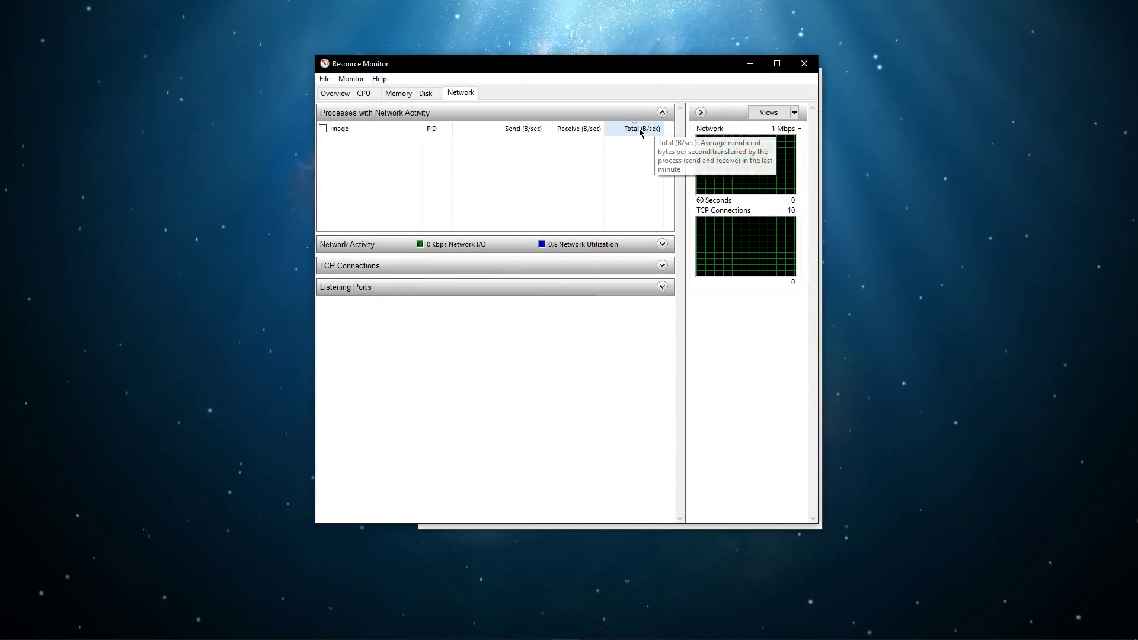